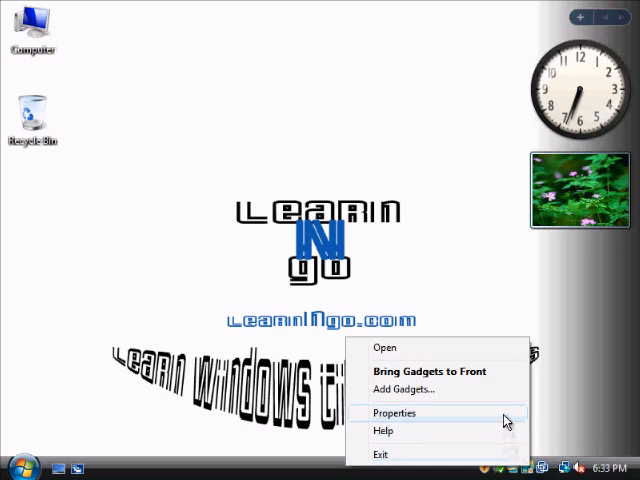
{"action": "mouse_move", "coordinate": [436, 420]}
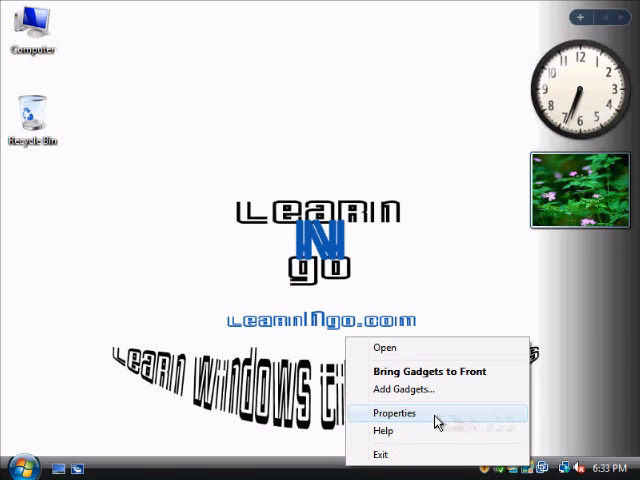
- In Sidebar Properties, turn off 'Start Sidebar when Windows starts'
{"action": "left_click", "coordinate": [394, 414]}
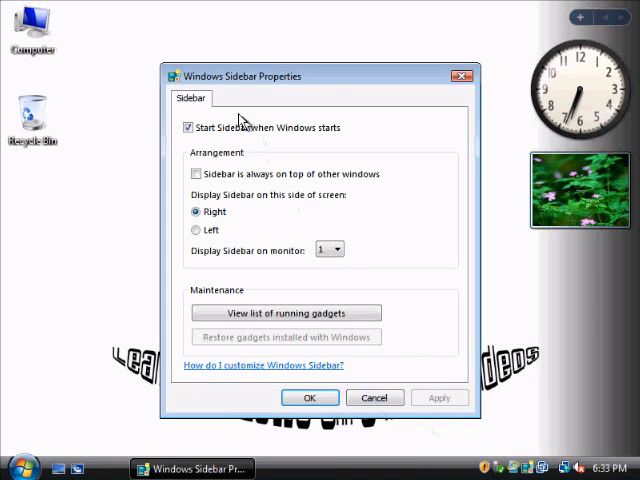
{"action": "mouse_move", "coordinate": [372, 230]}
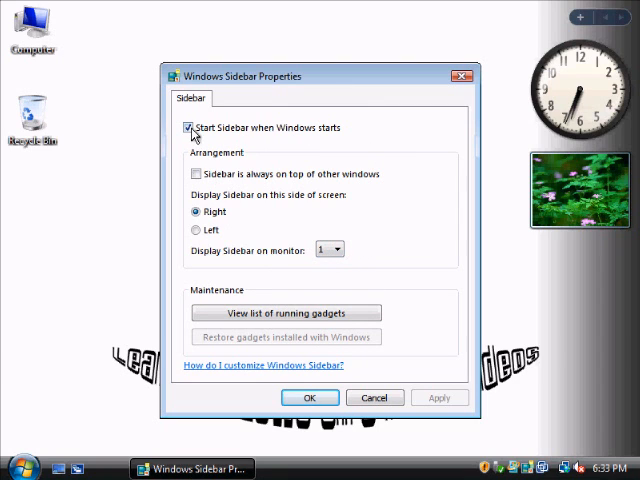
{"action": "mouse_move", "coordinate": [208, 136]}
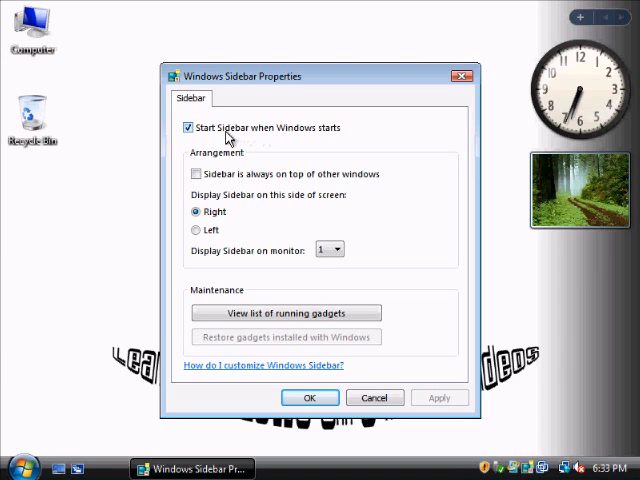
{"action": "left_click", "coordinate": [188, 128]}
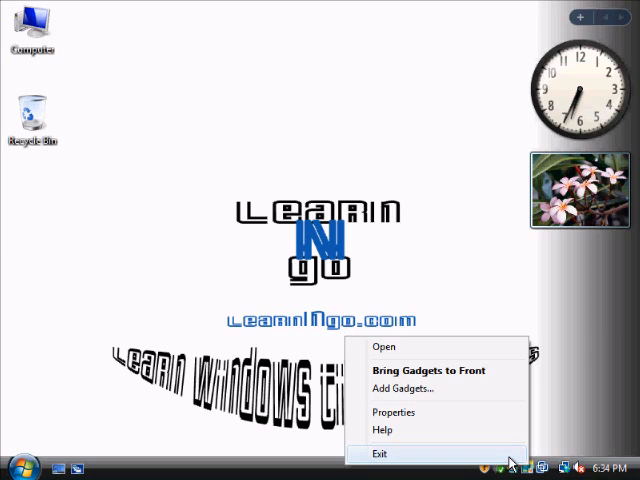
- Exit Windows Sidebar from its shortcut menu, removing the clock and slideshow gadgets
{"action": "left_click", "coordinate": [380, 452]}
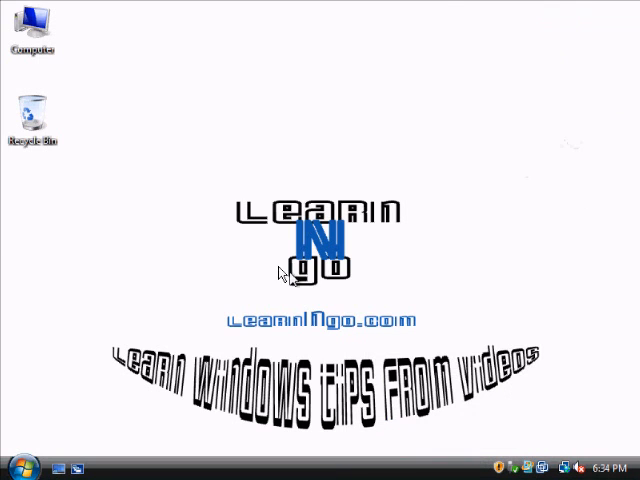